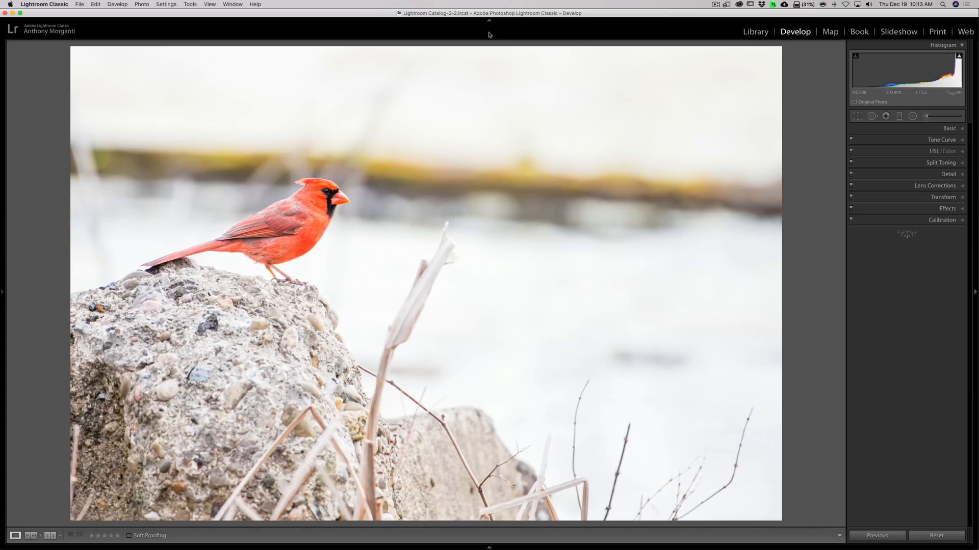
mouse_move(875, 158)
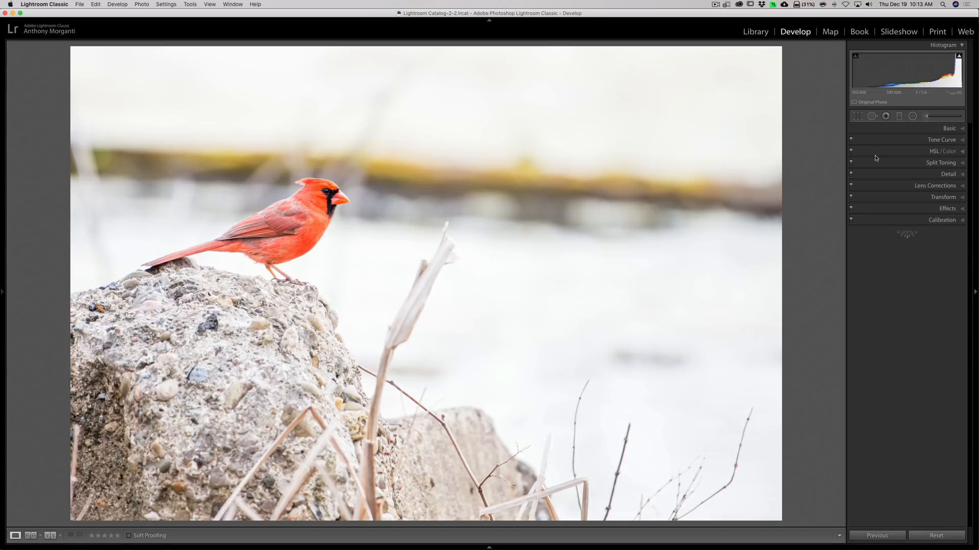
Expand the HSL/Color panel and show its per-color Saturation sliders.
click(946, 151)
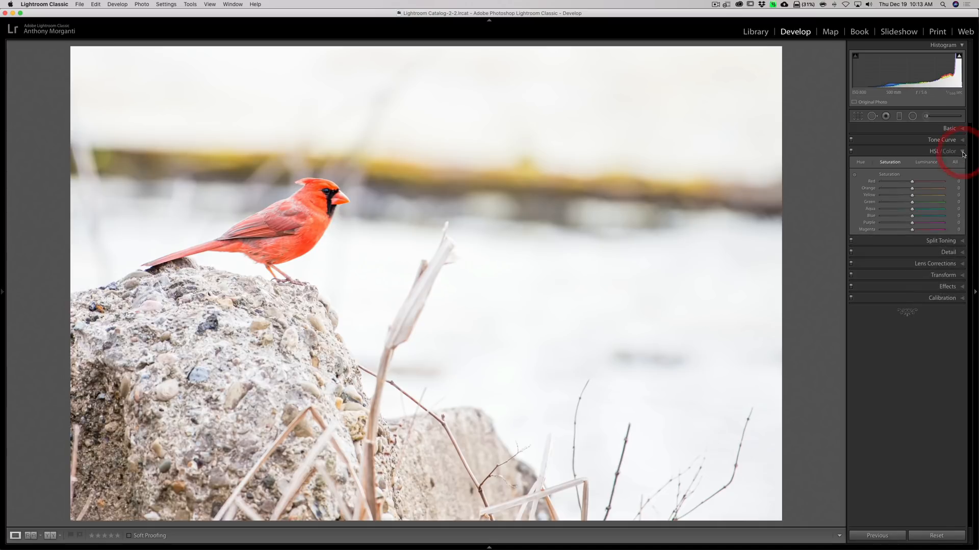
click(944, 151)
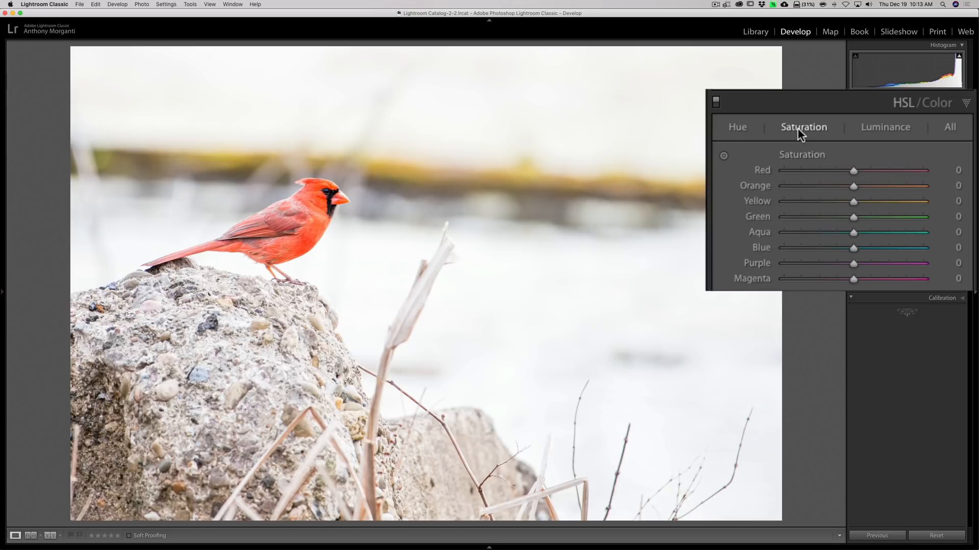
mouse_move(851, 188)
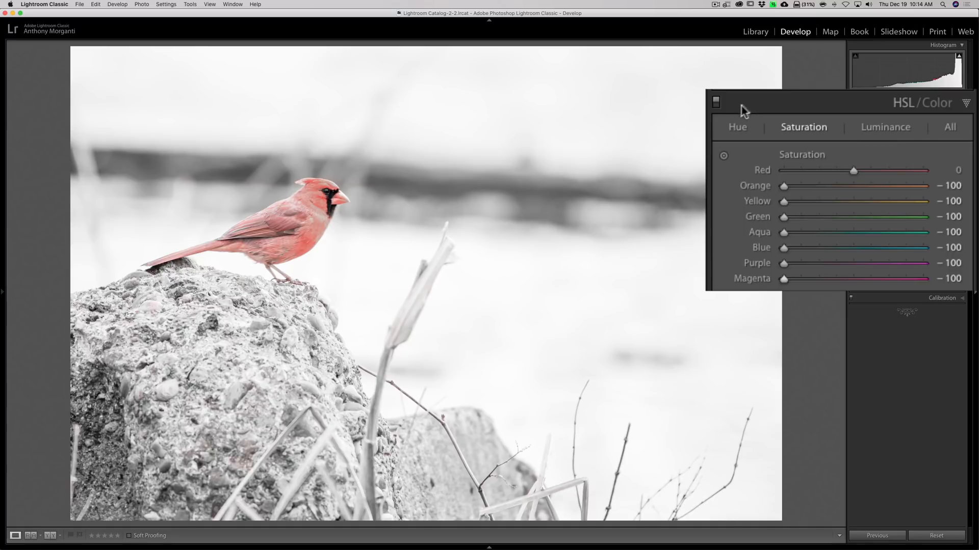
mouse_move(716, 111)
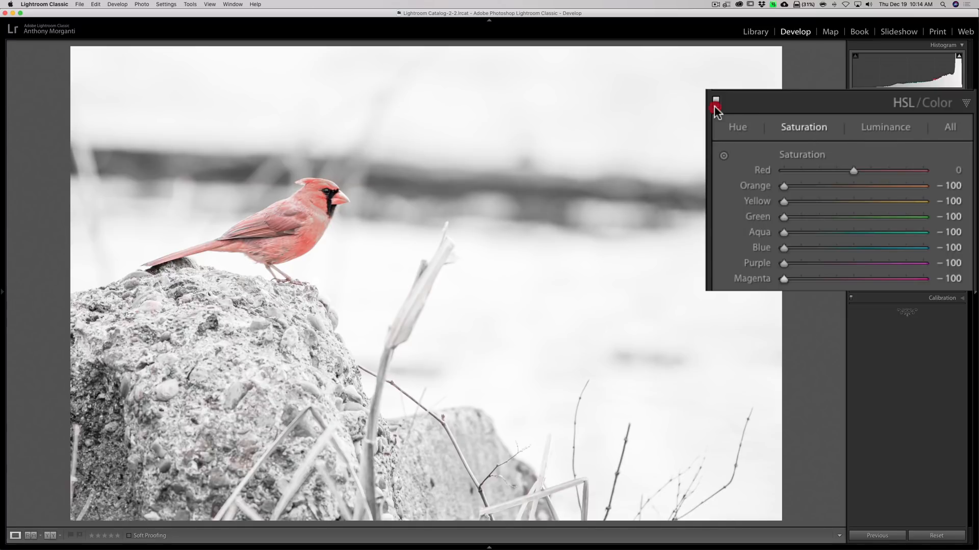
Switch off the HSL/Color adjustments, then expand and collapse the Basic panel.
click(716, 100)
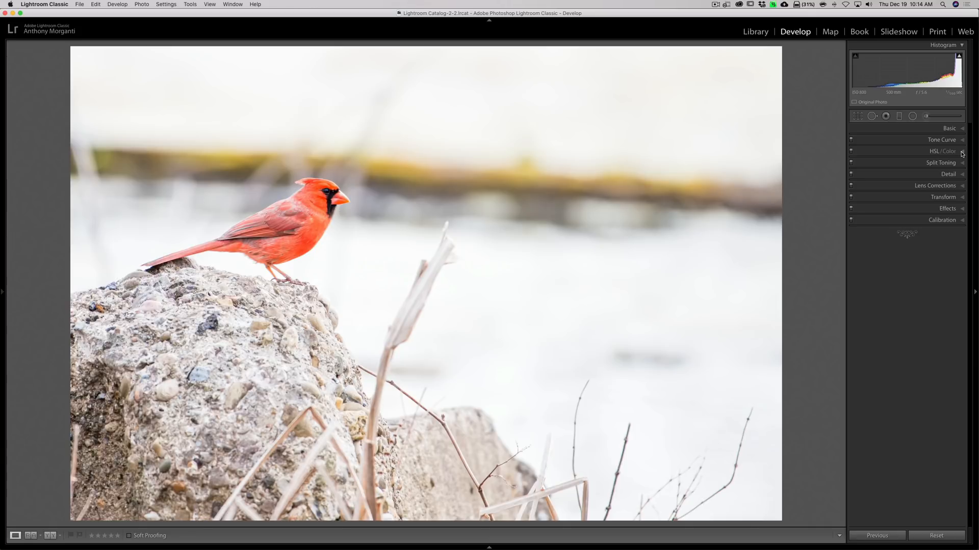
click(949, 128)
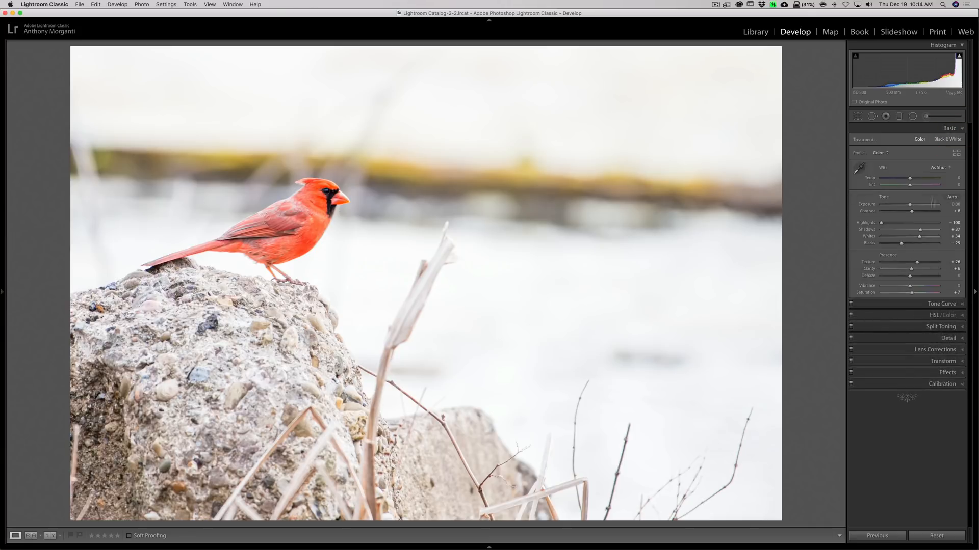
click(949, 128)
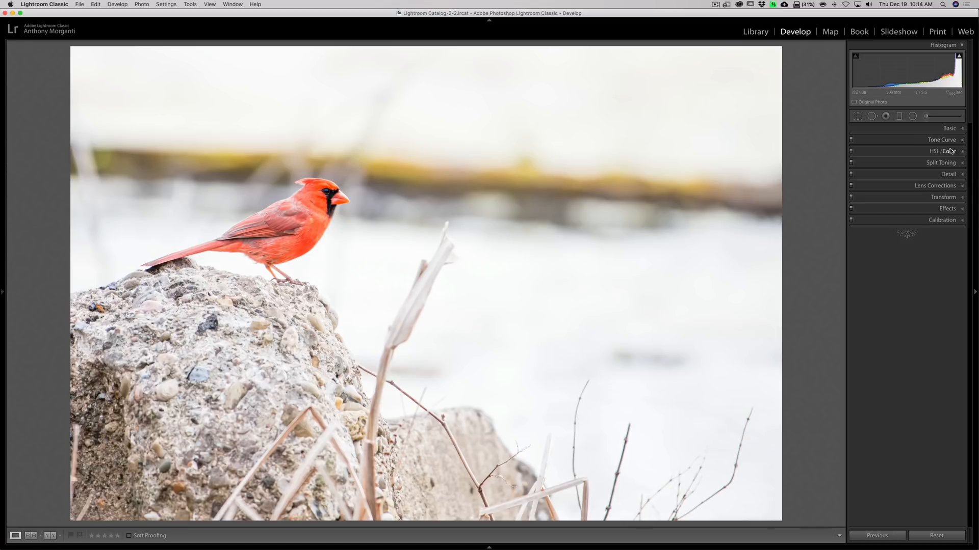
mouse_move(953, 167)
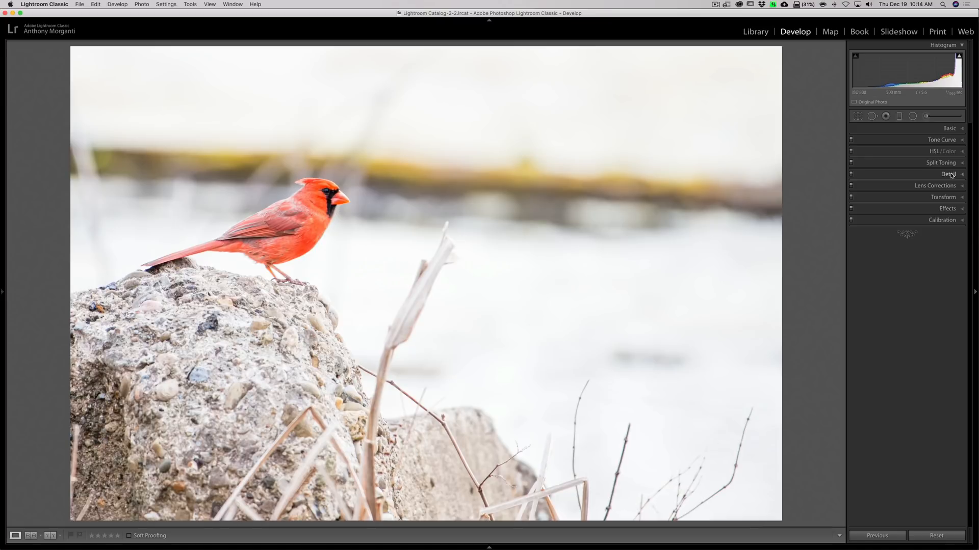
Select the Adjustment Brush and reset its previous slider values.
click(926, 116)
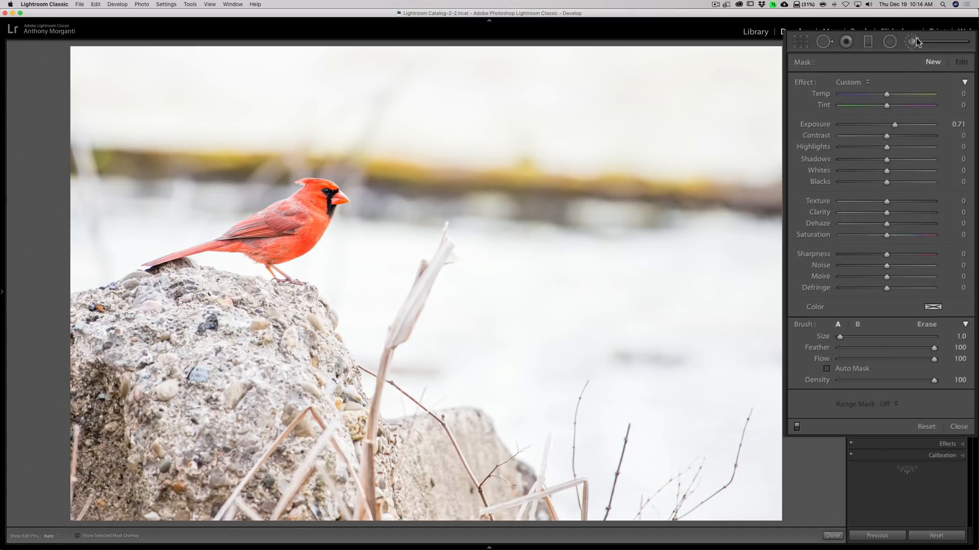
mouse_move(805, 85)
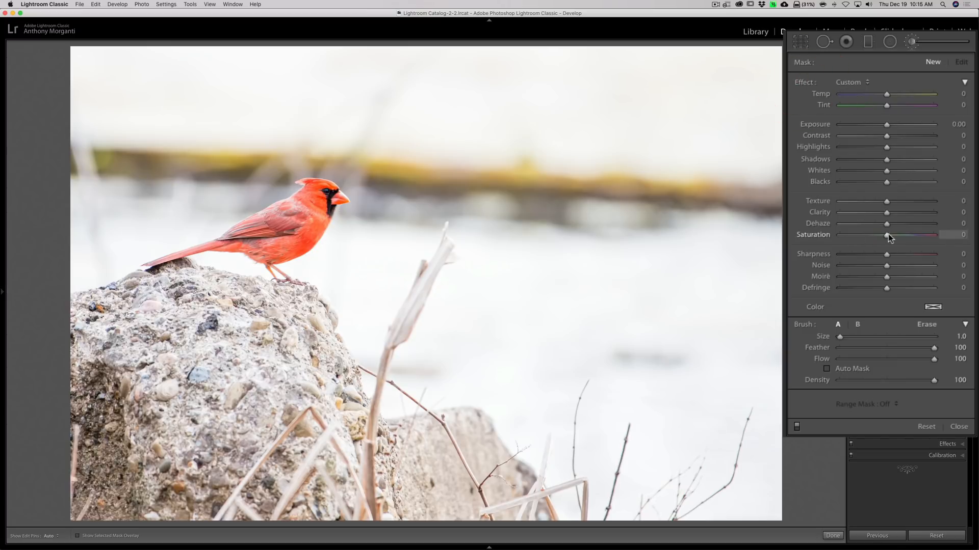
click(852, 81)
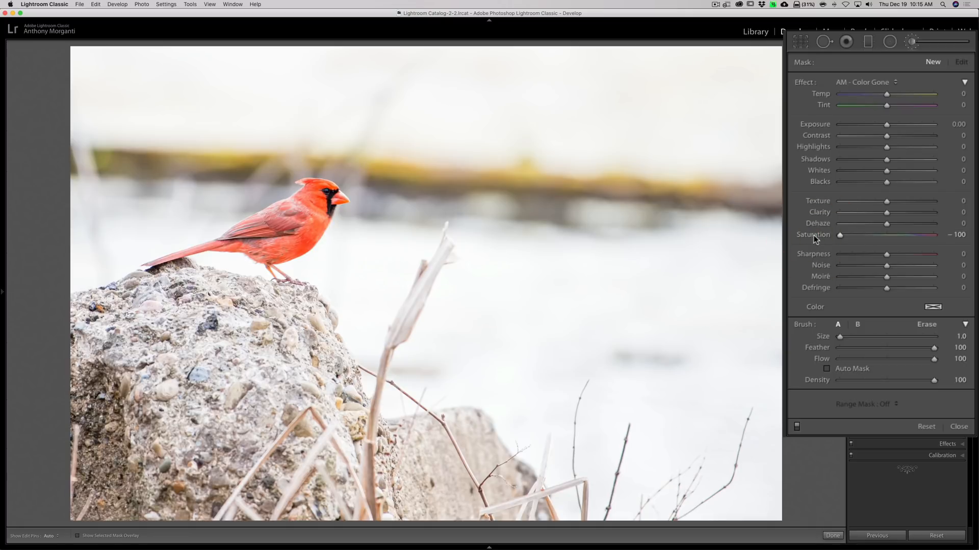
mouse_move(820, 302)
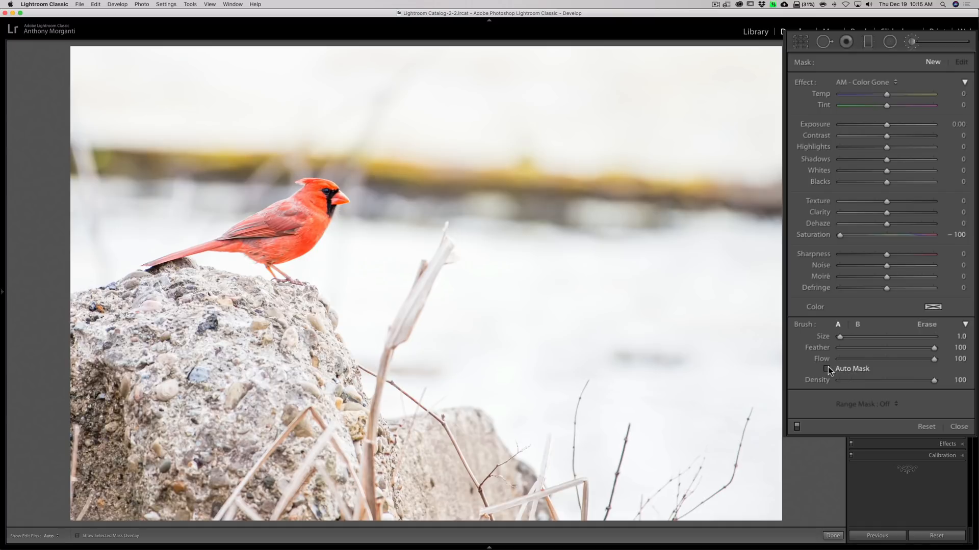
mouse_move(830, 371)
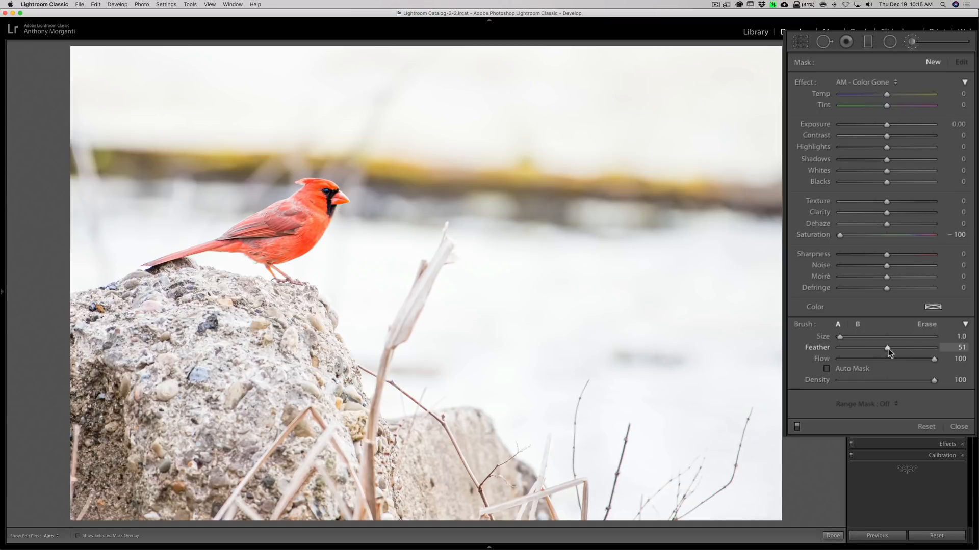
mouse_move(705, 238)
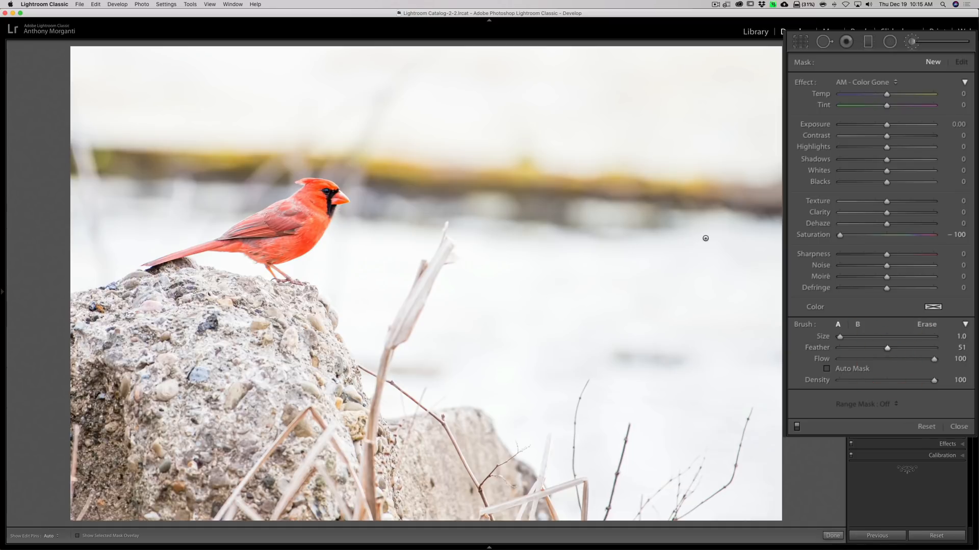
Enlarge the desaturation brush size with the ] key.
key(])
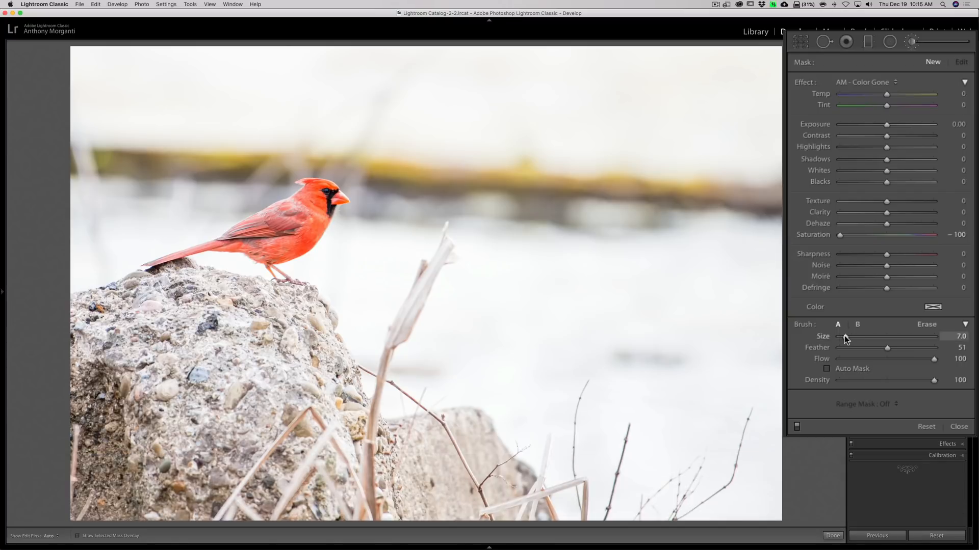
mouse_move(682, 208)
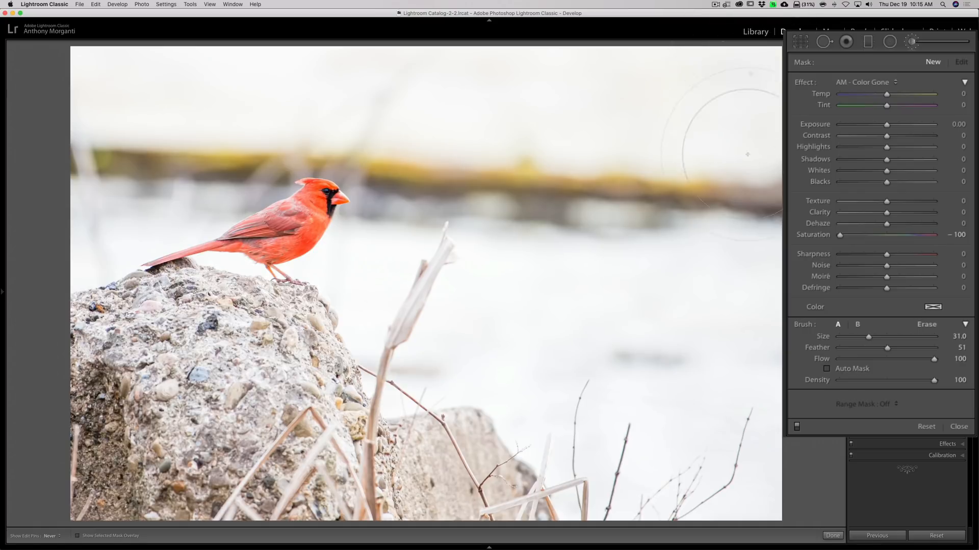
mouse_move(662, 86)
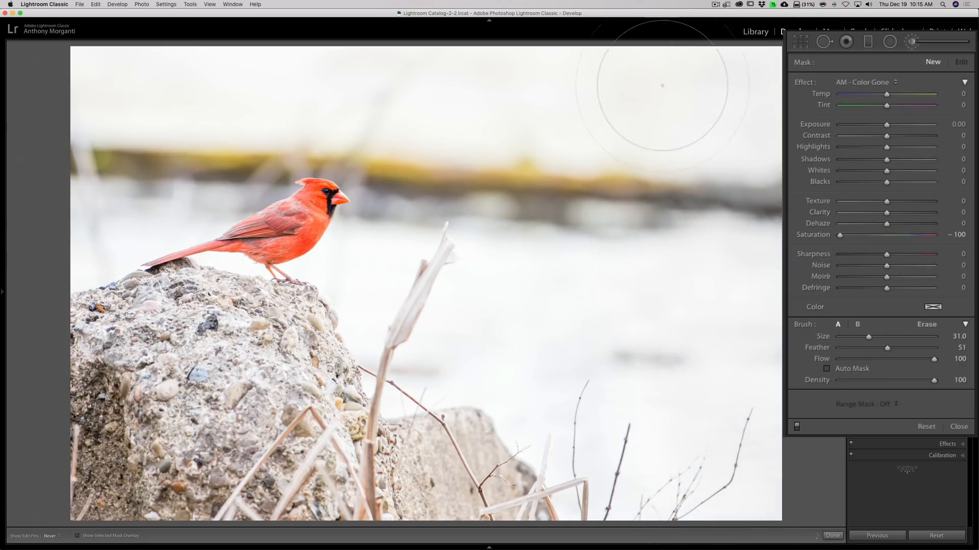
mouse_move(543, 155)
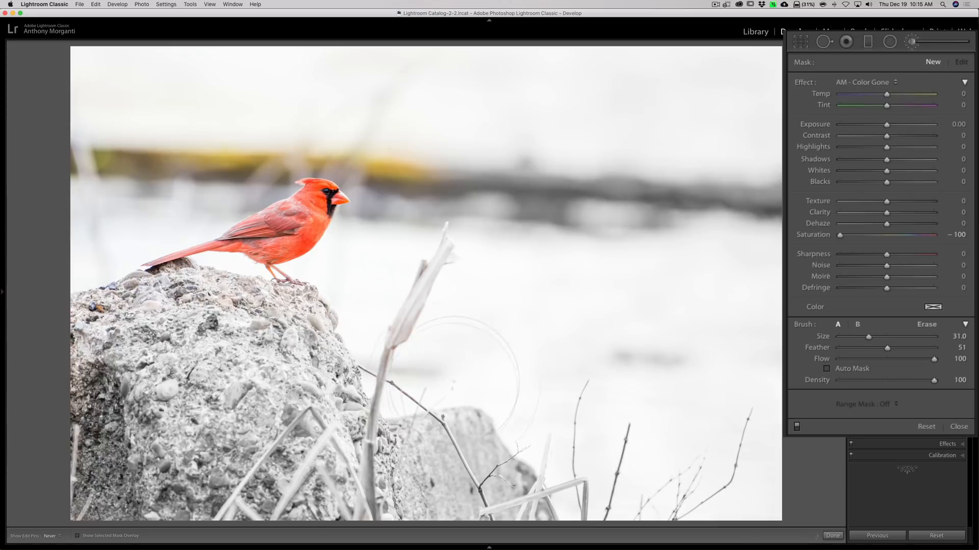
mouse_move(435, 102)
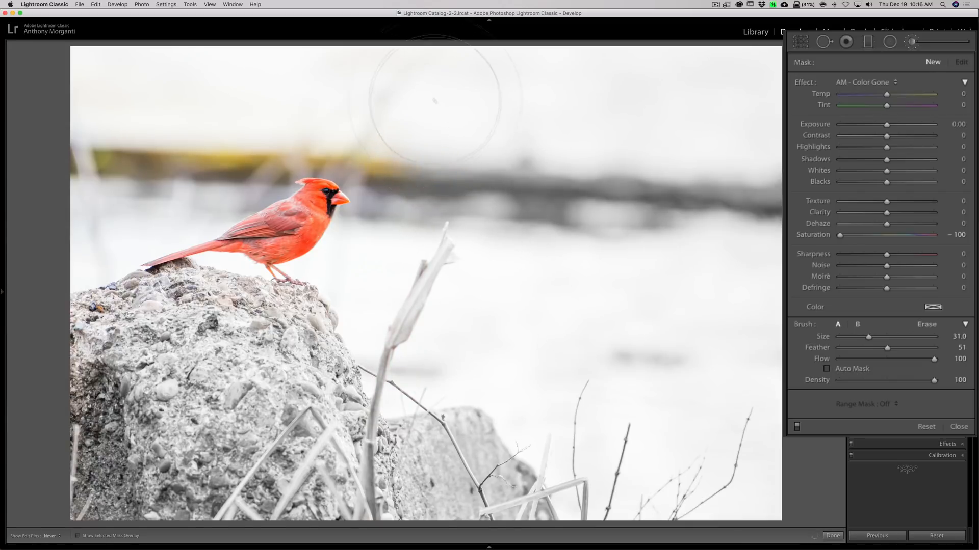
mouse_move(94, 153)
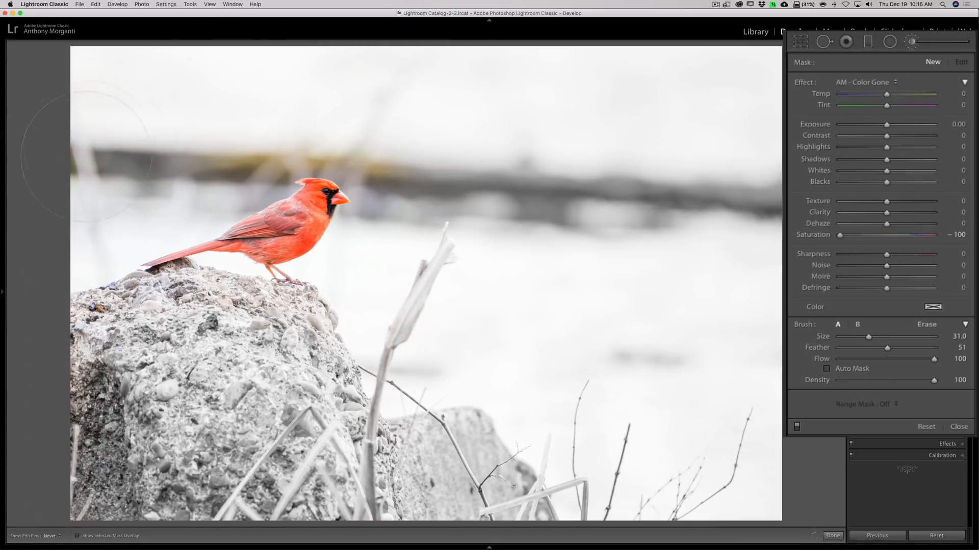
mouse_move(209, 92)
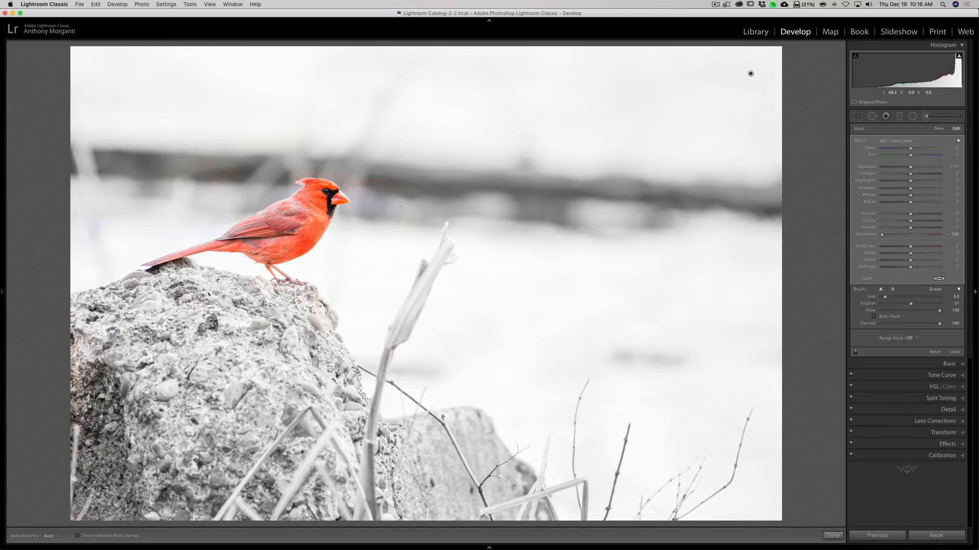
mouse_move(200, 535)
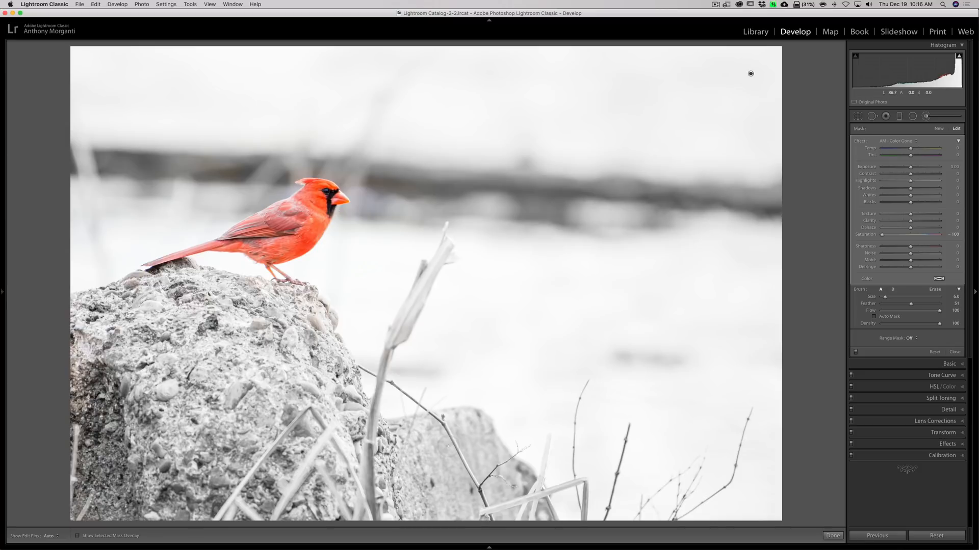
Toggle the toolbar with T and enable Show Selected Mask Overlay.
key(t)
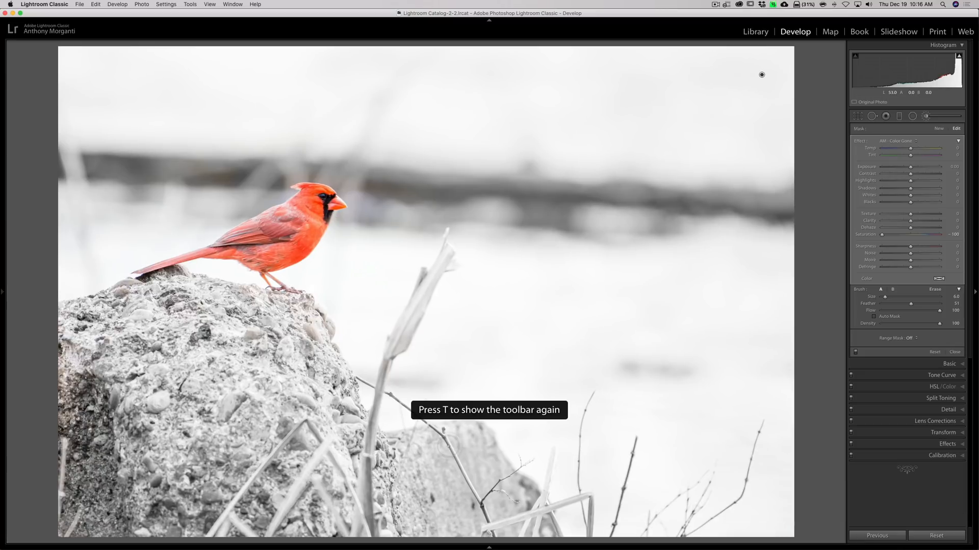
key(t)
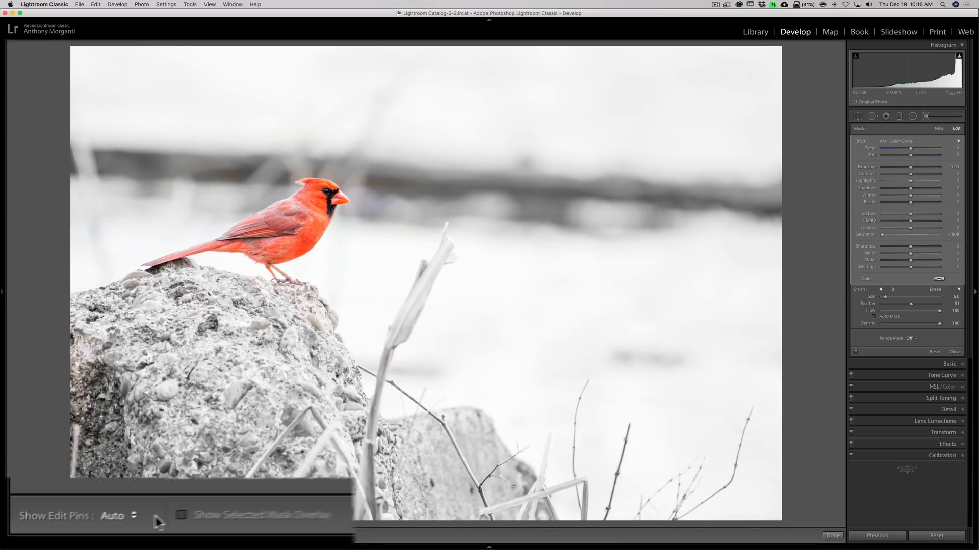
click(188, 515)
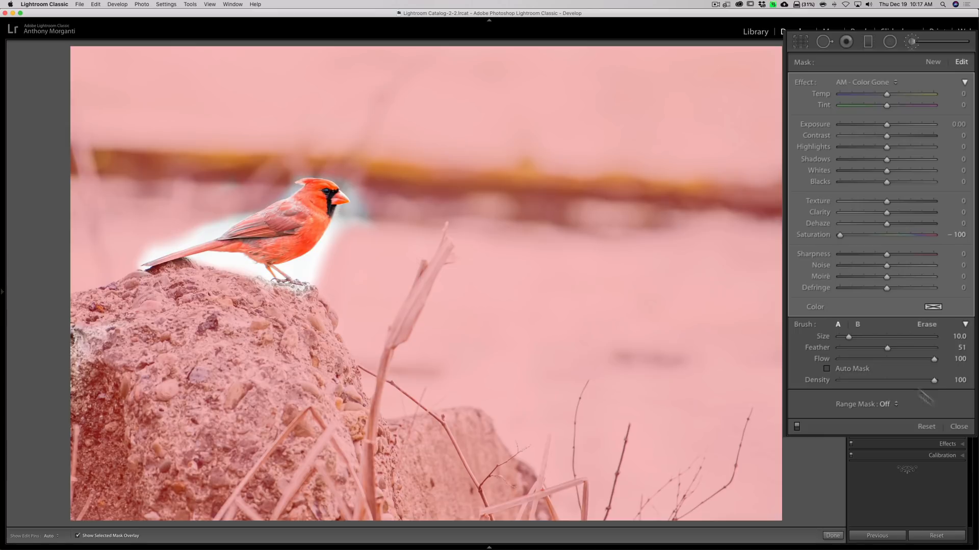
Enable Auto Mask and shrink the brush to paint along the cardinal's edges.
click(827, 369)
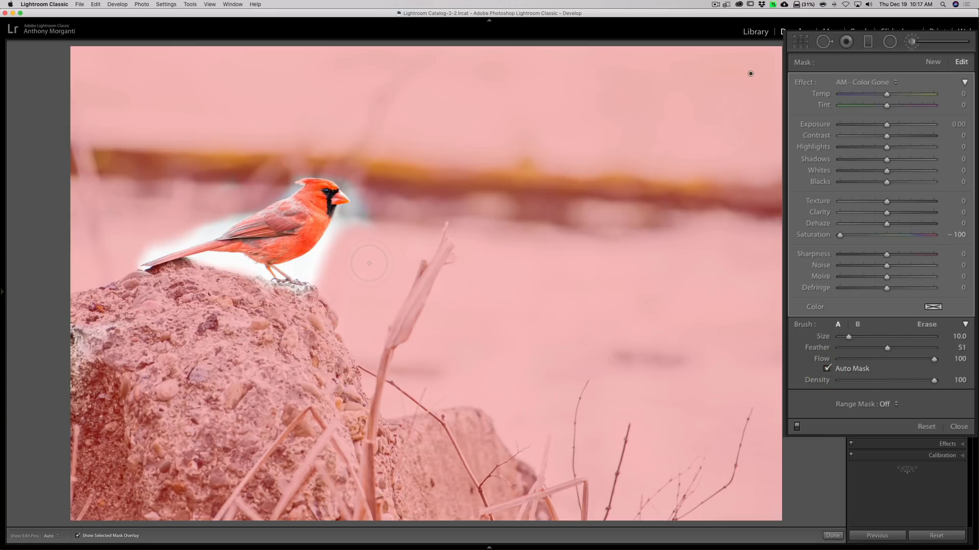
scroll(down, 3)
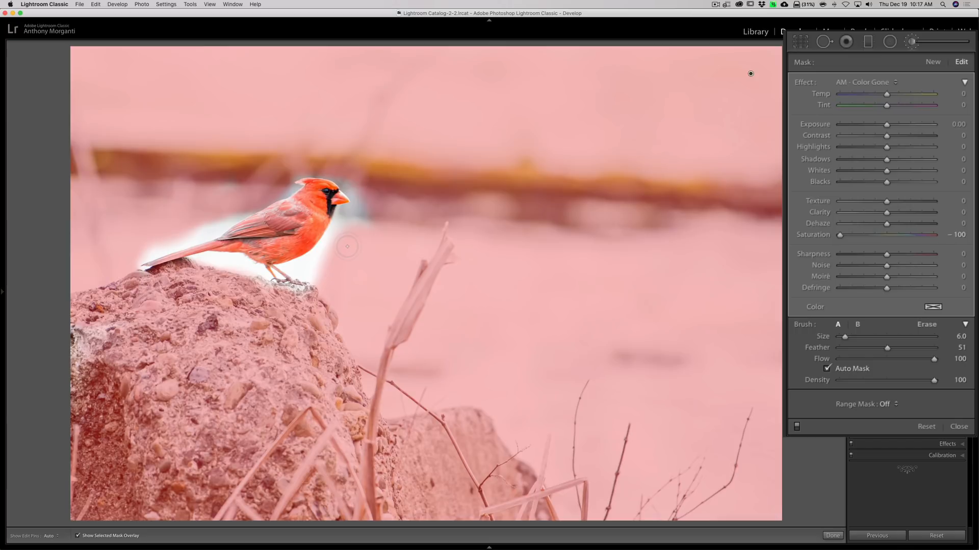
mouse_move(347, 236)
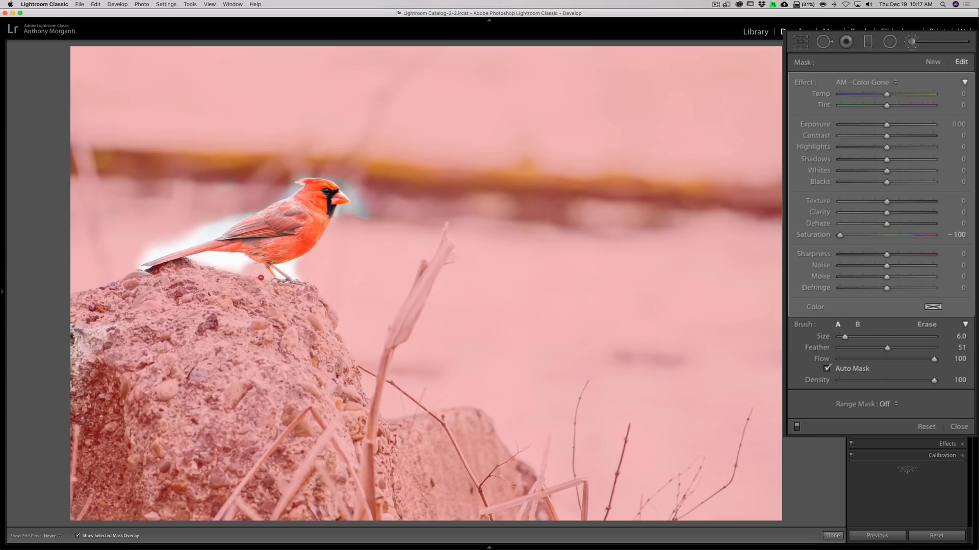
mouse_move(237, 262)
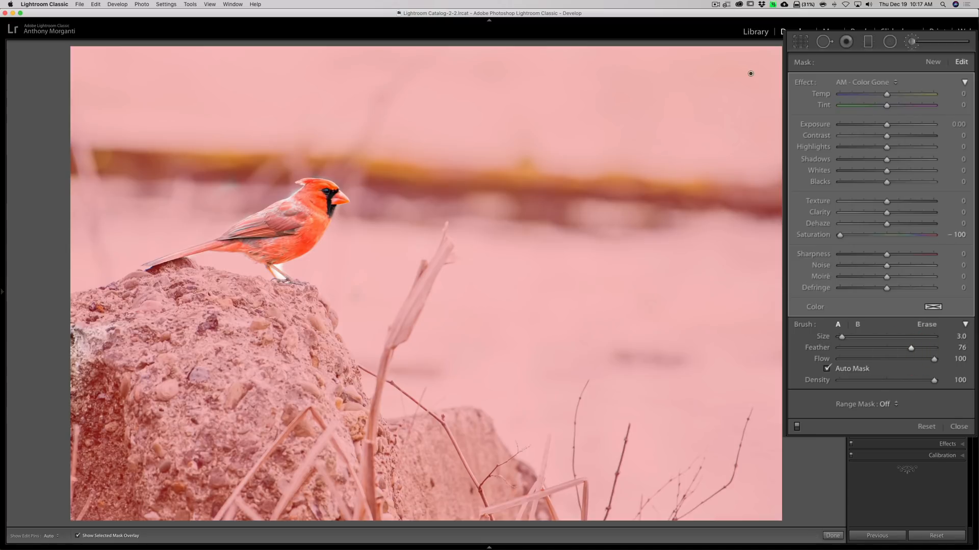
key([)
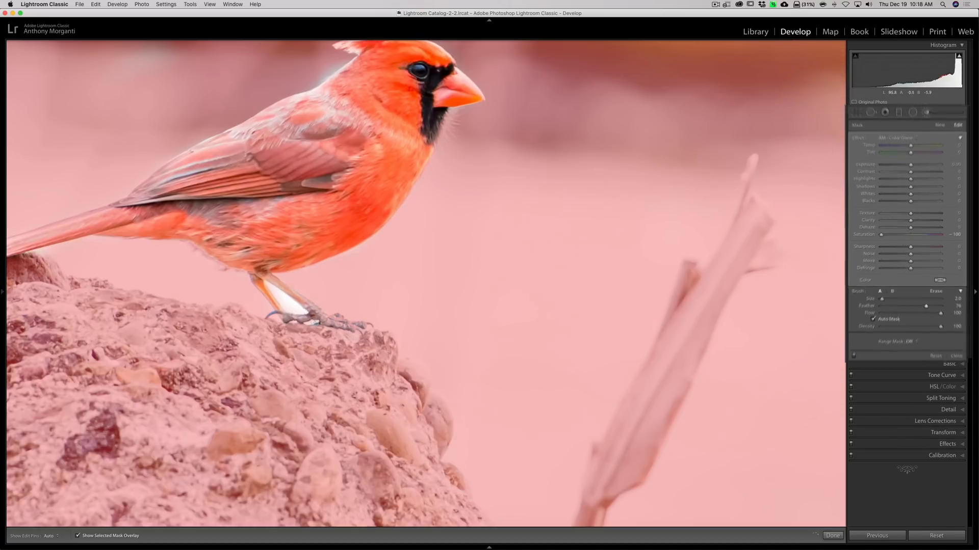
Zoom back out to fit the whole cardinal photo.
click(294, 324)
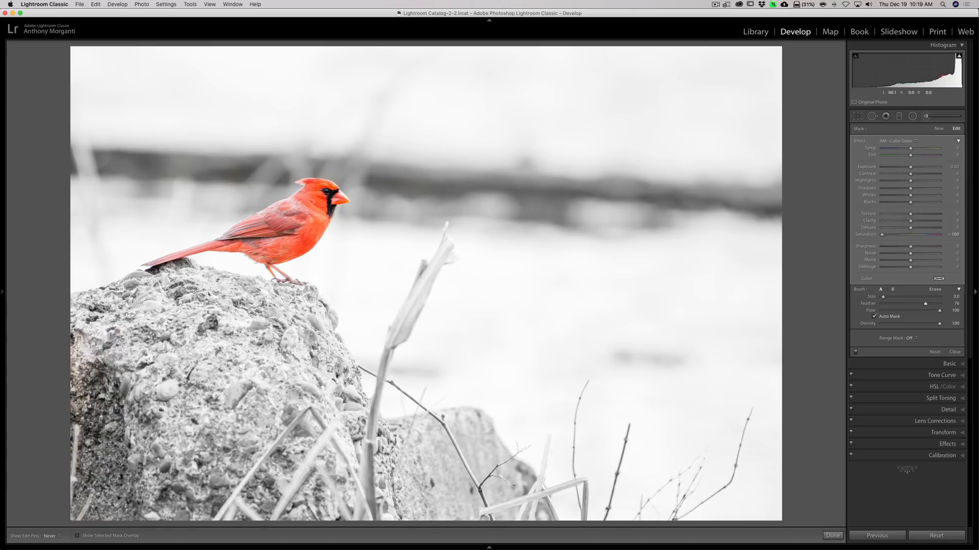
Delete the adjustment brush pin and close the Adjustment Brush panel.
click(77, 536)
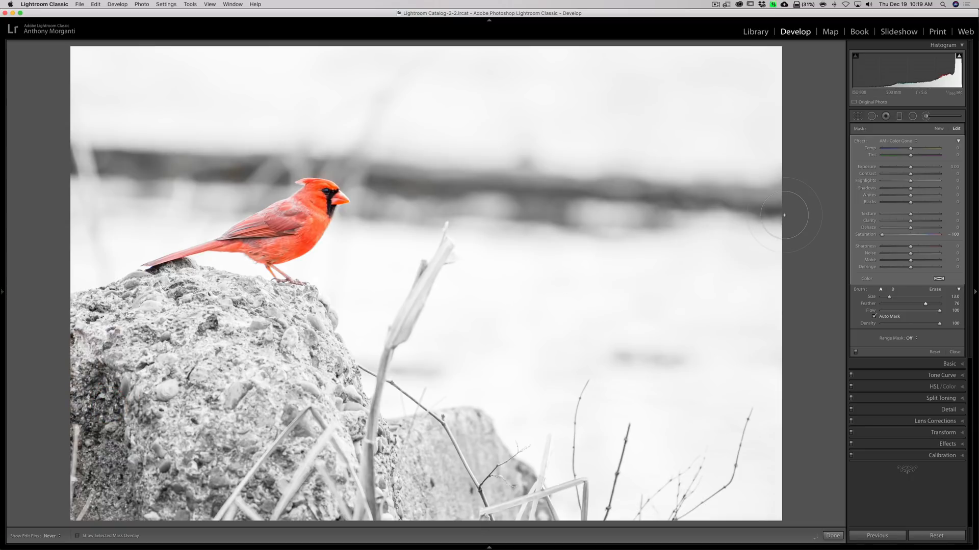
mouse_move(772, 212)
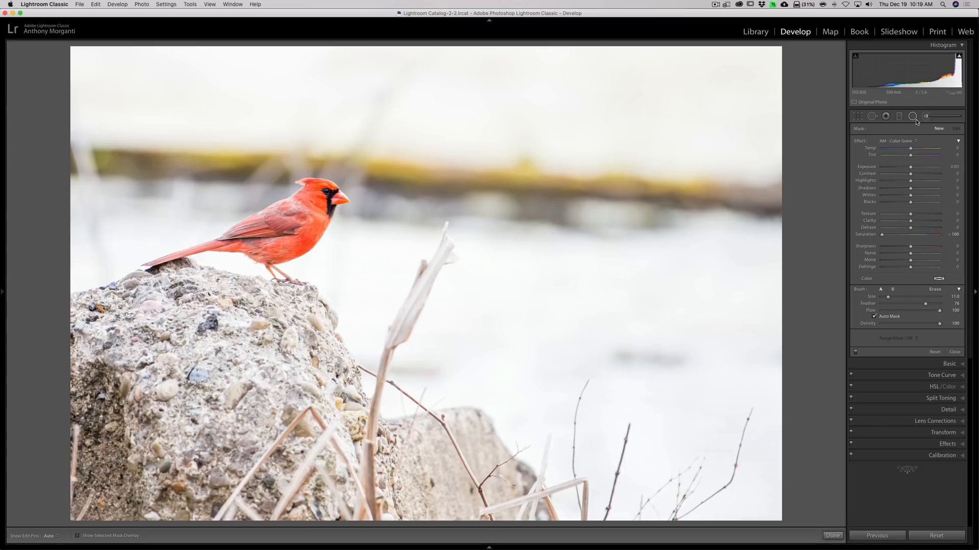
click(833, 535)
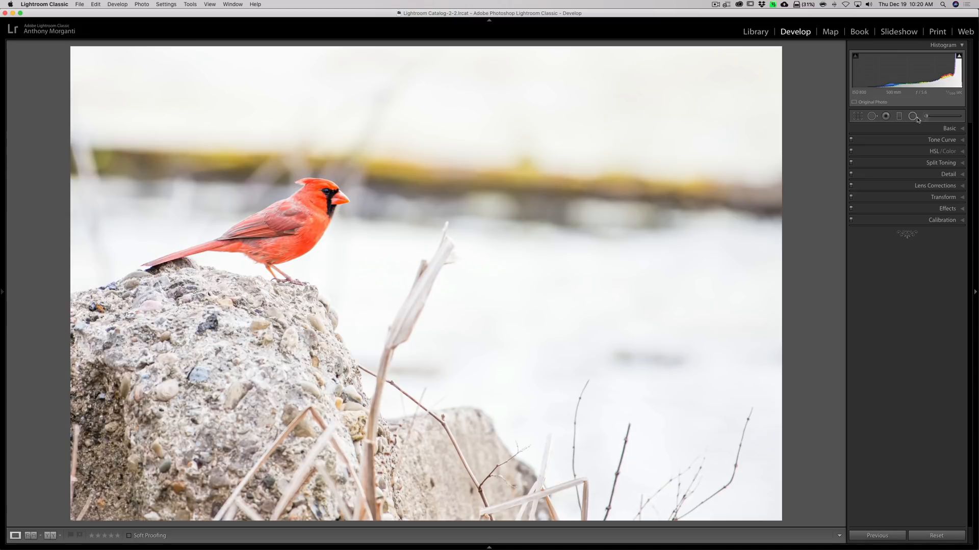
Choose the Radial Filter with Saturation -100 to gray everything outside the cardinal.
click(913, 117)
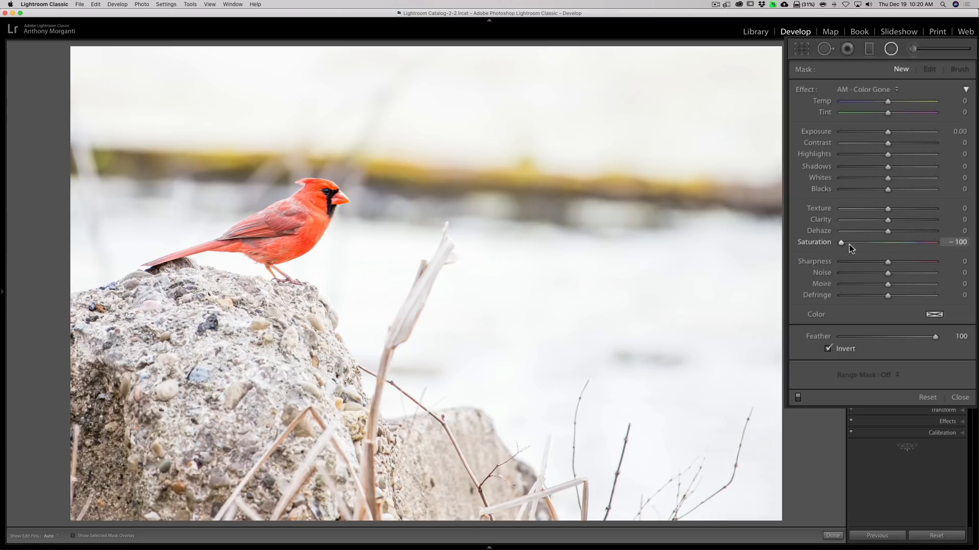
click(828, 348)
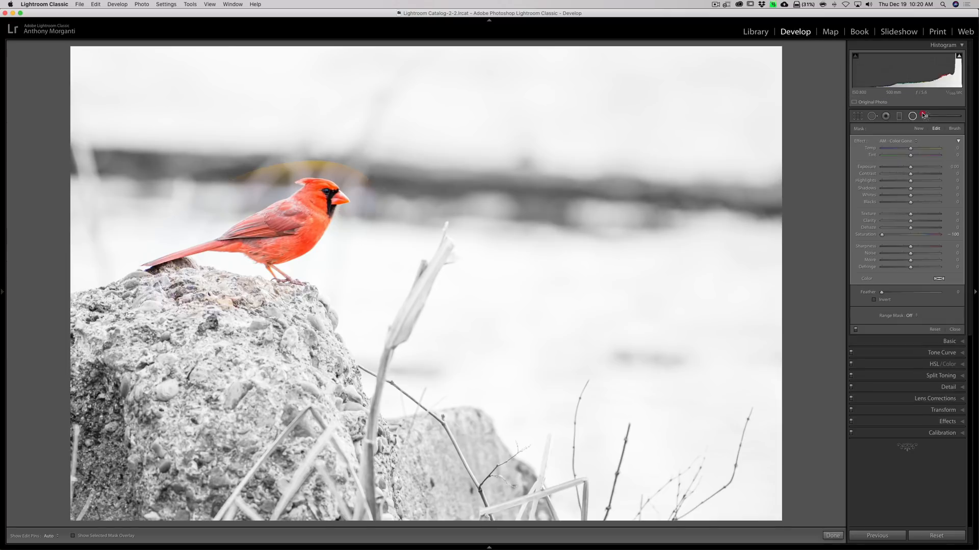
Switch the Radial Filter to Brush and paint gray over leftover color on the rock.
click(953, 116)
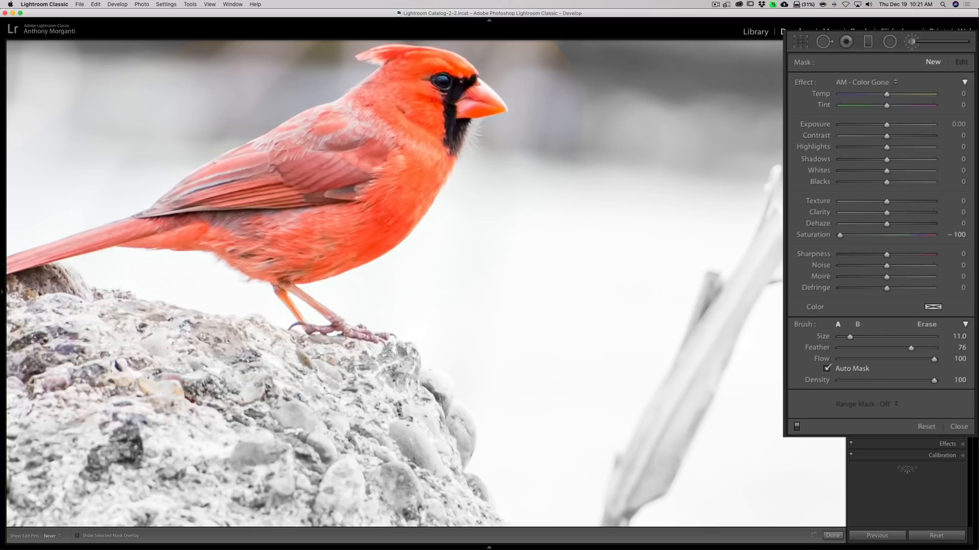
click(66, 325)
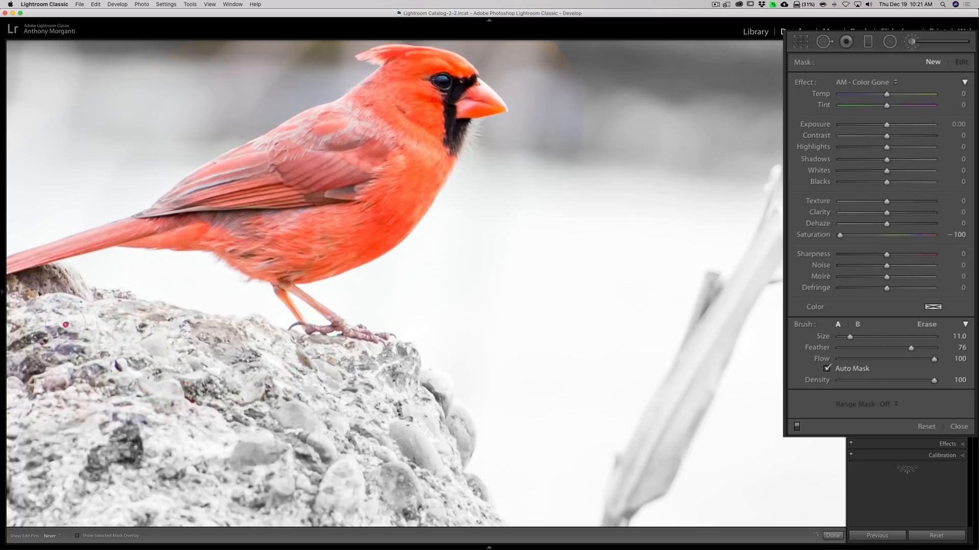
mouse_move(239, 310)
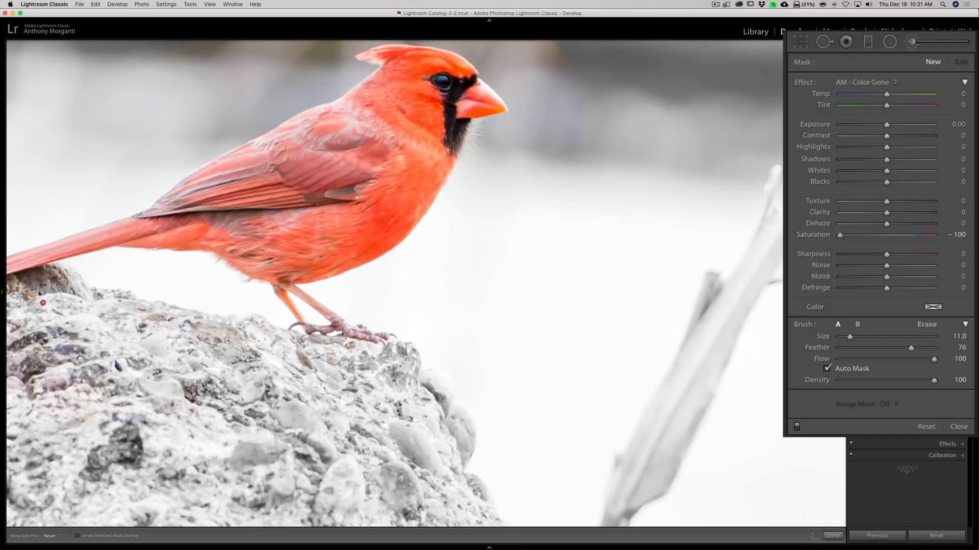
mouse_move(373, 300)
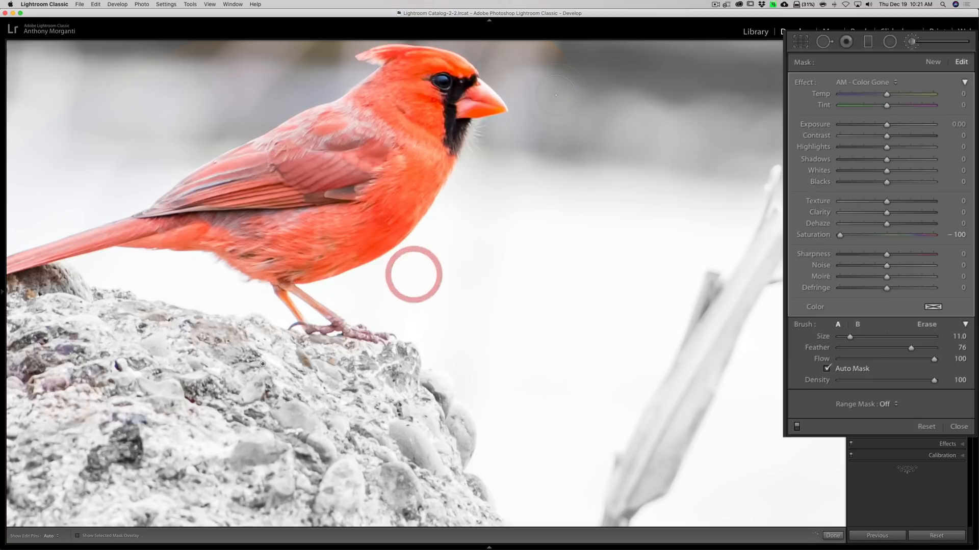
mouse_move(472, 172)
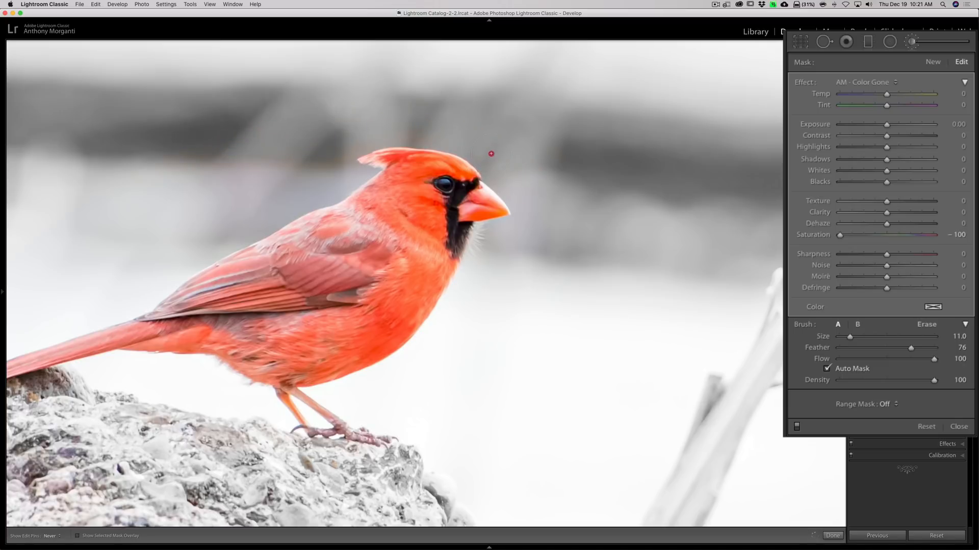
mouse_move(357, 131)
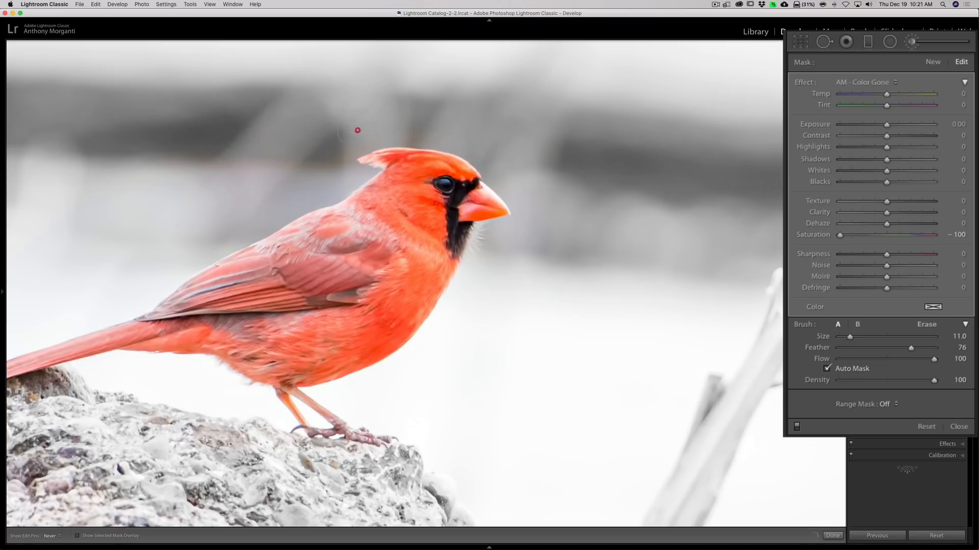
mouse_move(331, 178)
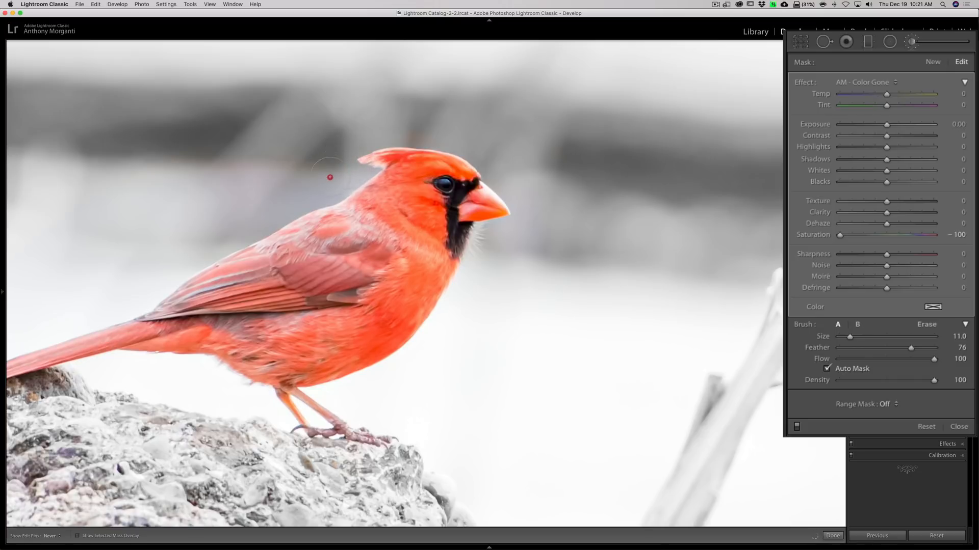
mouse_move(175, 264)
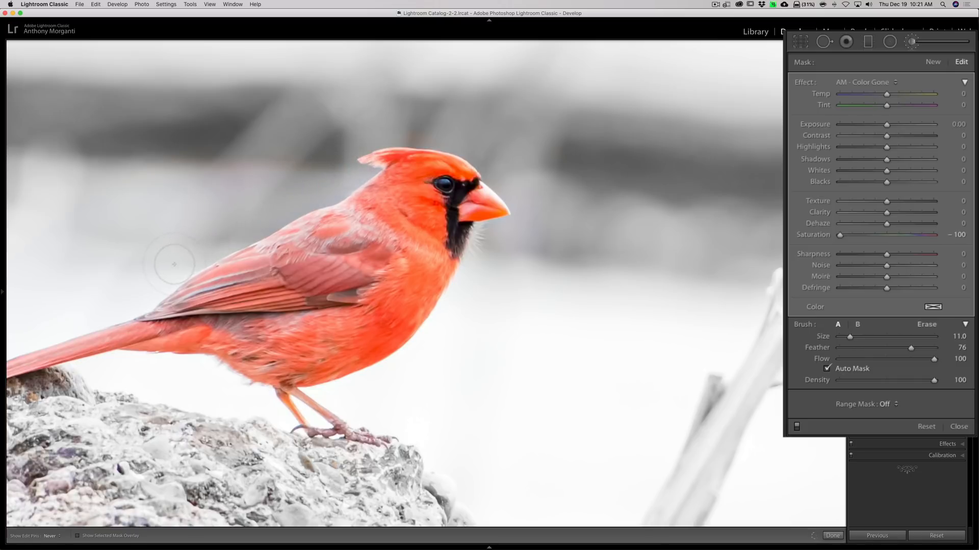